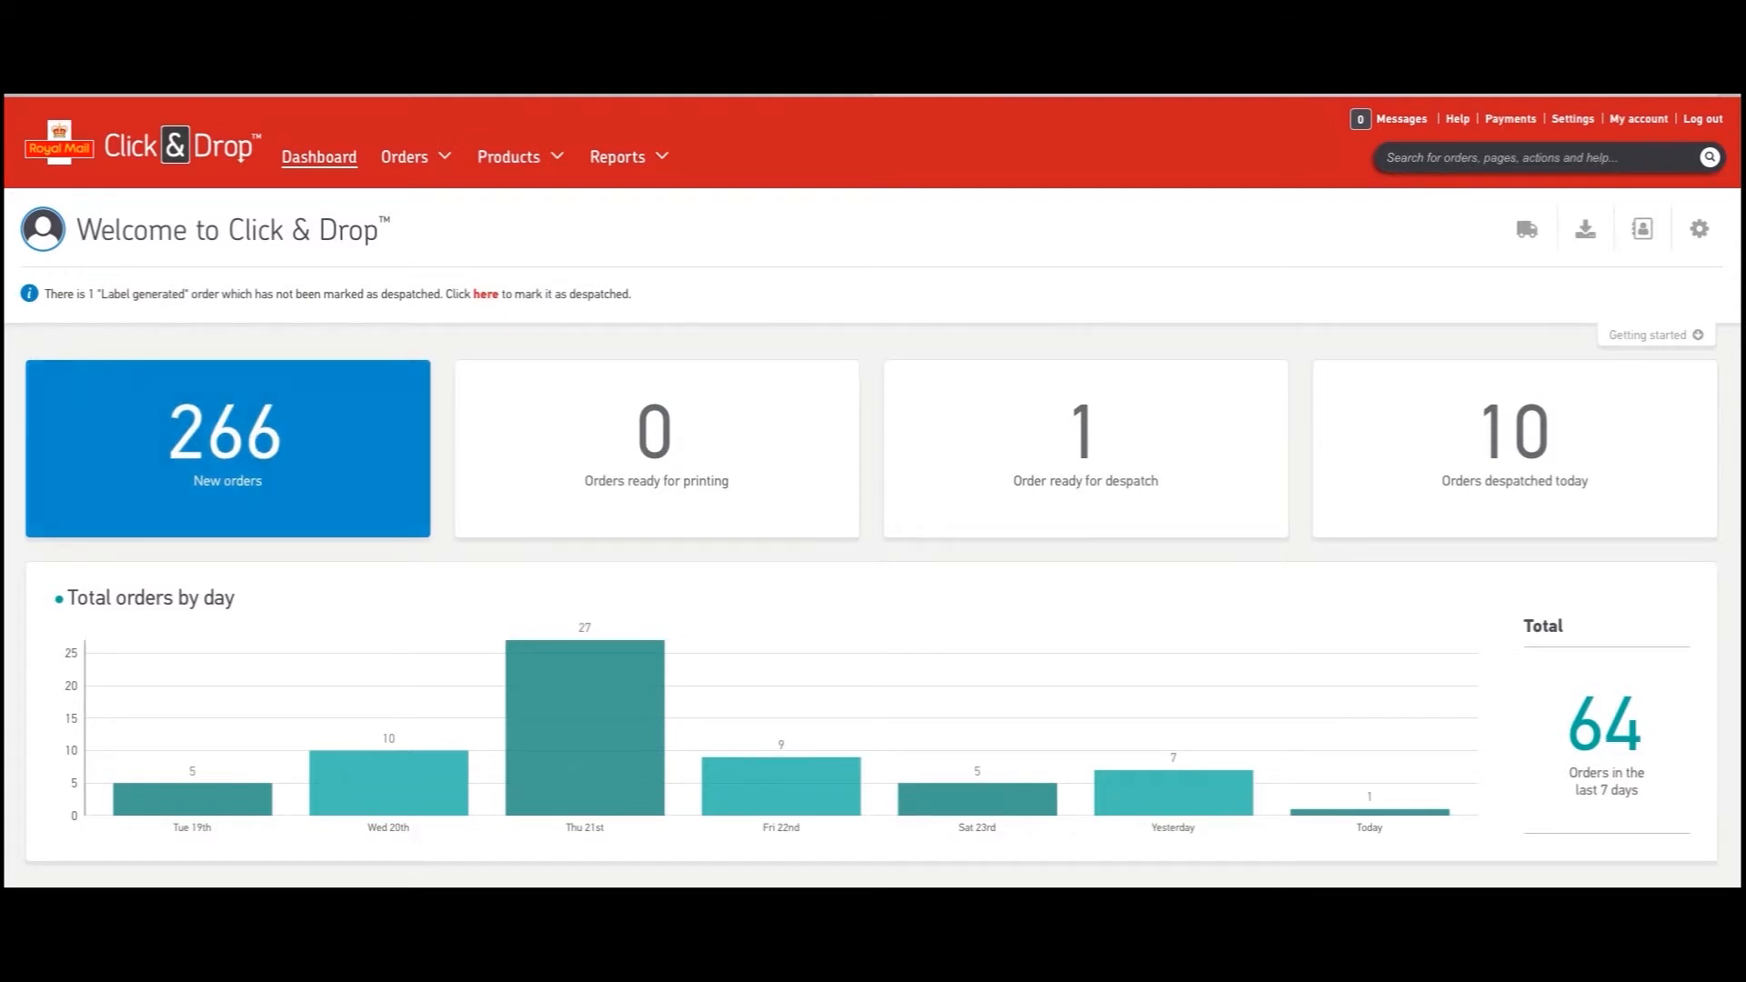
- Show the label format settings with separate label & despatch note and 6x4 labels selected
left_click(1571, 120)
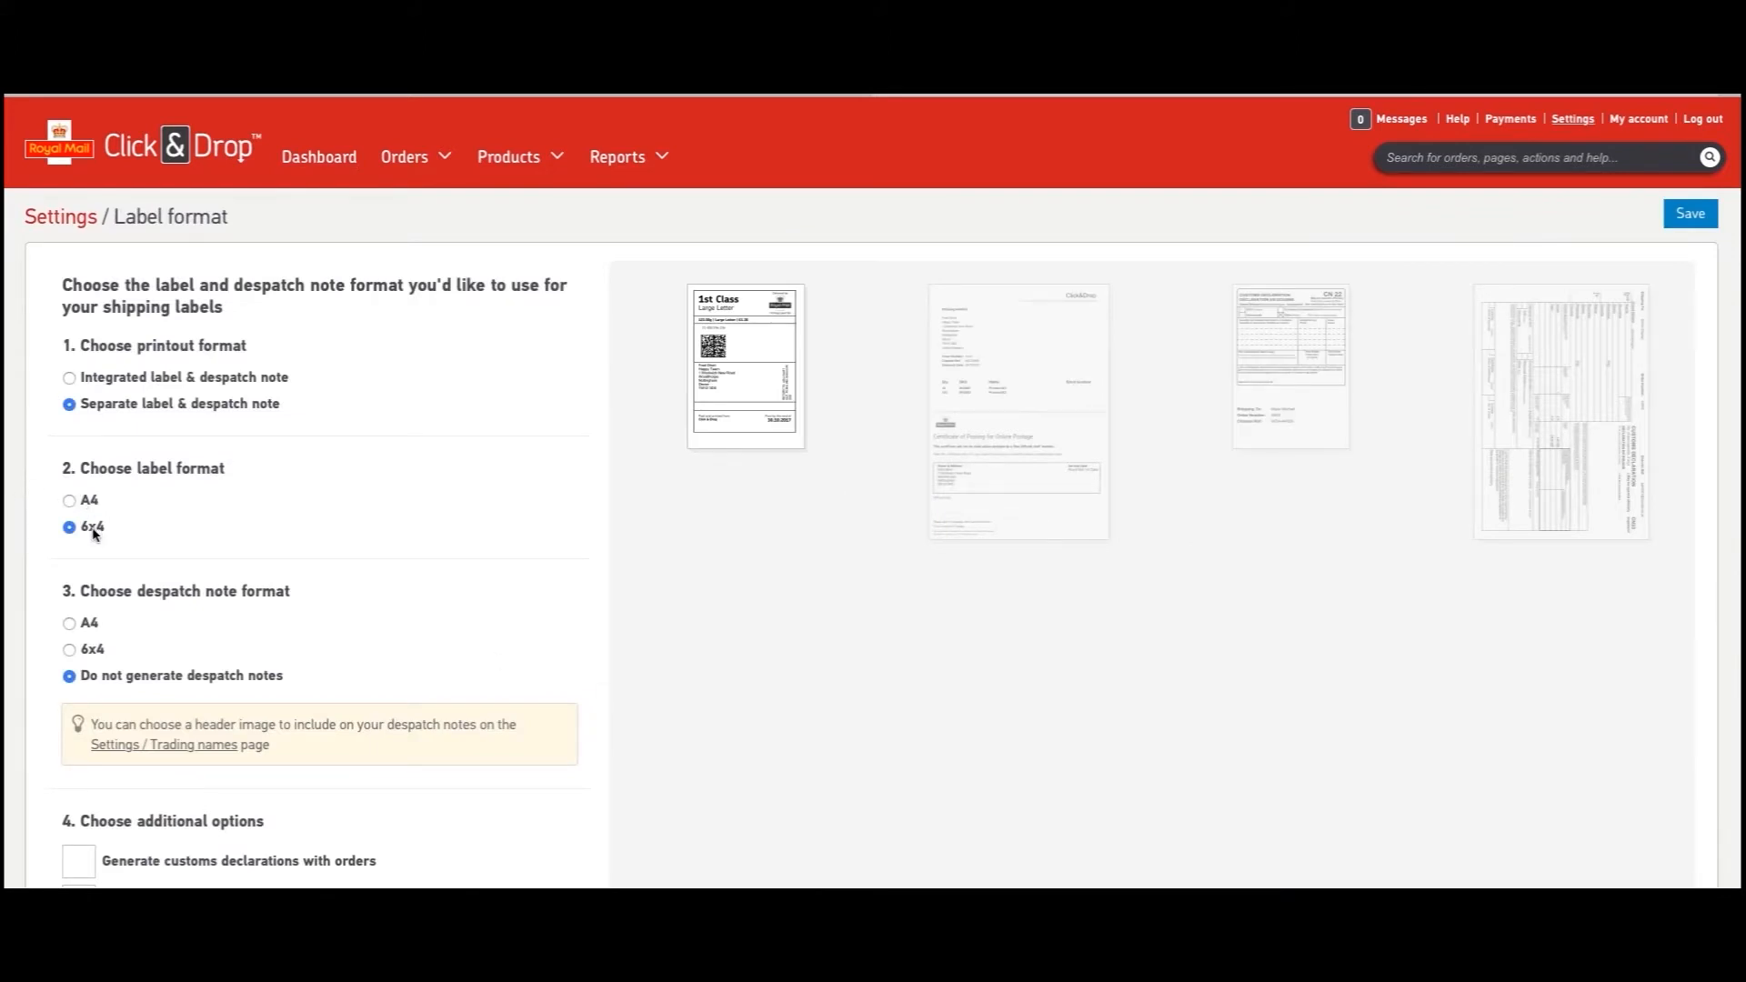
scroll("down", 3)
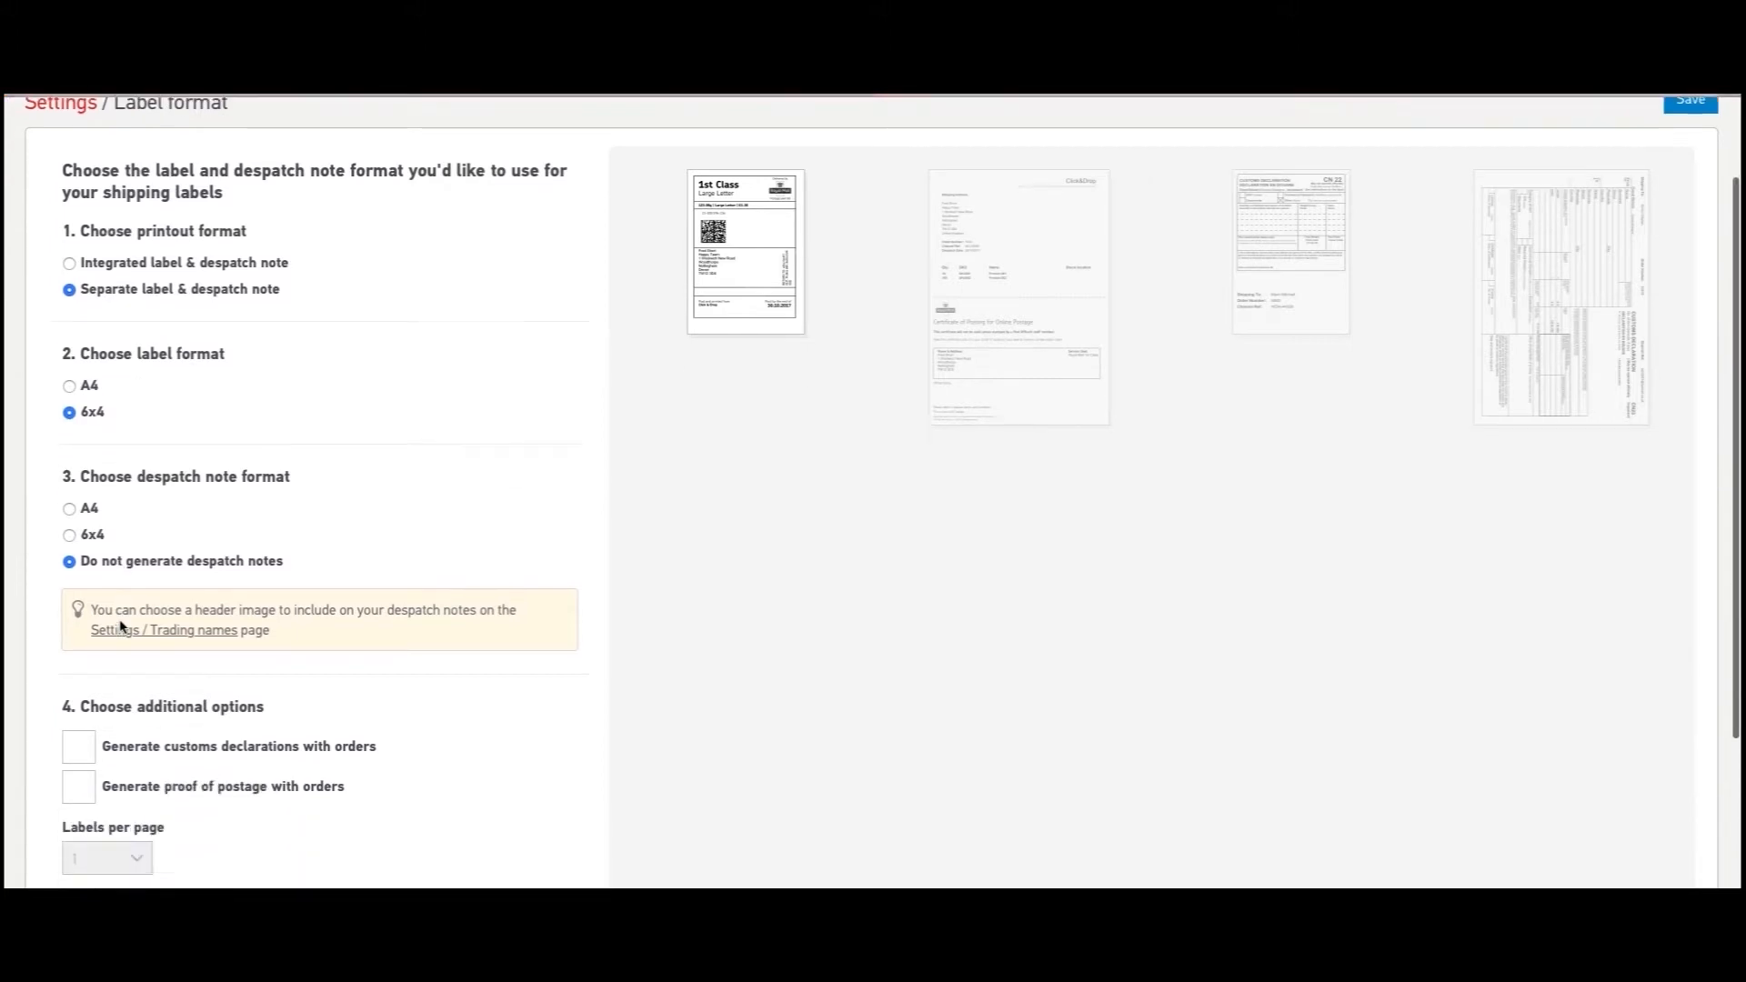
scroll("down", 3)
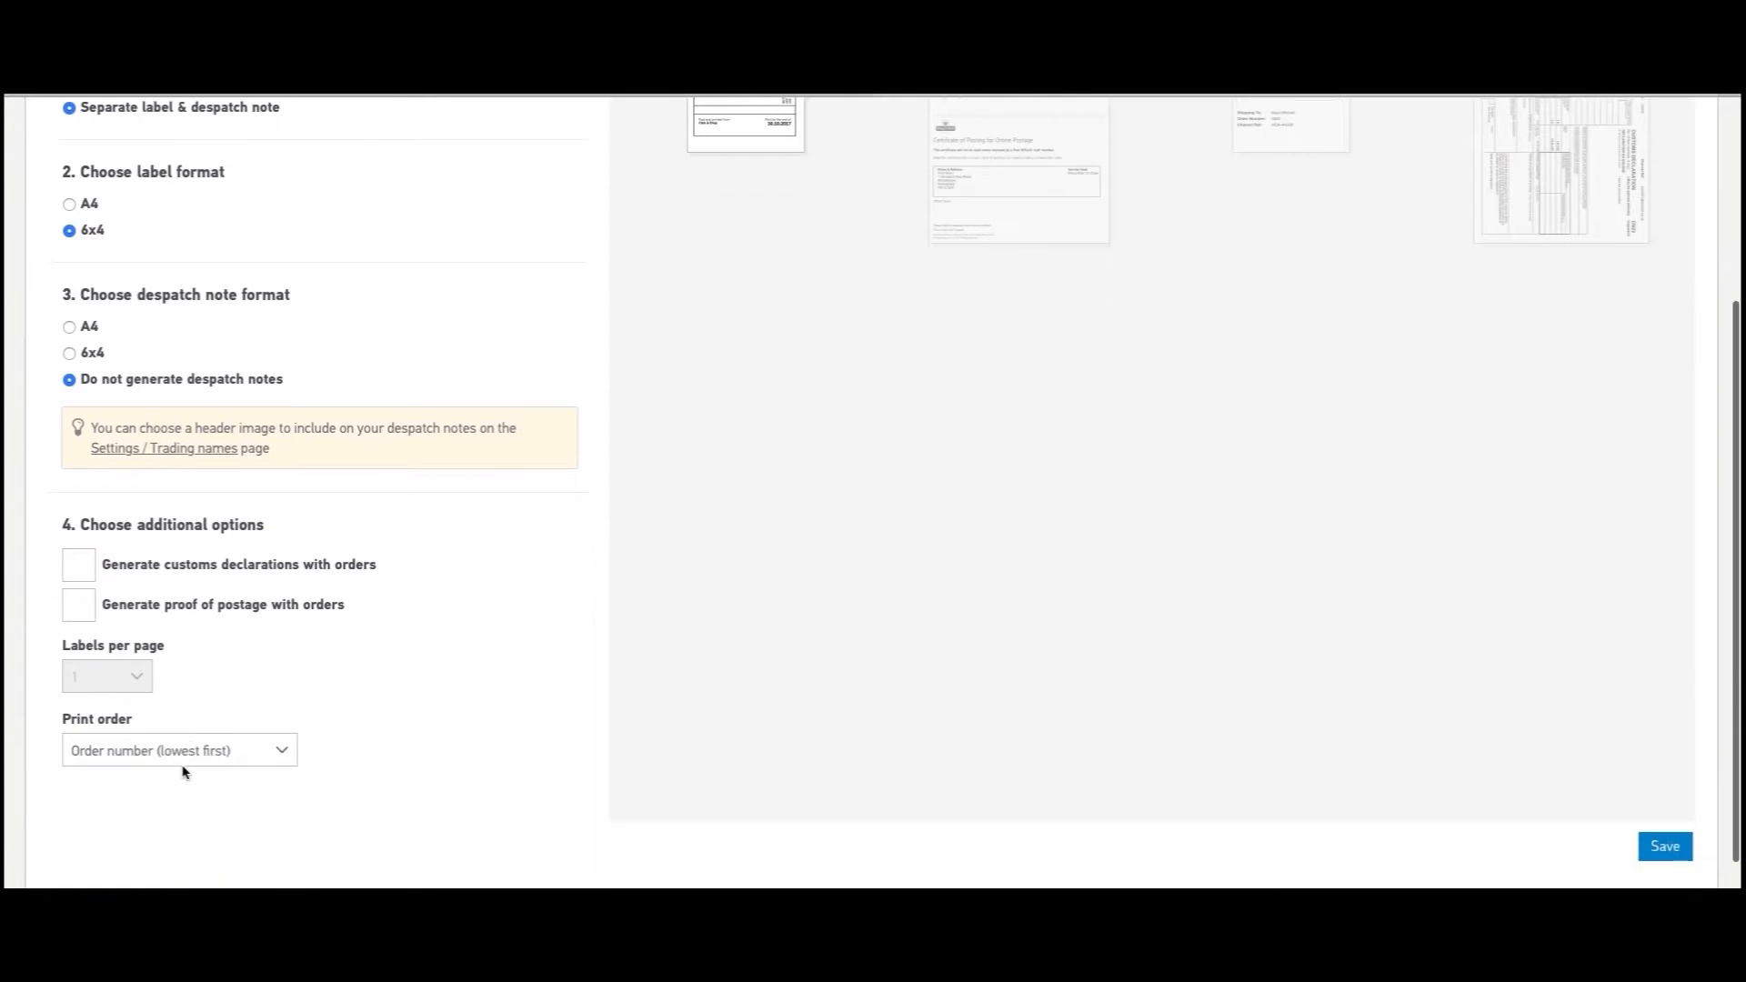
mouse_move(1469, 767)
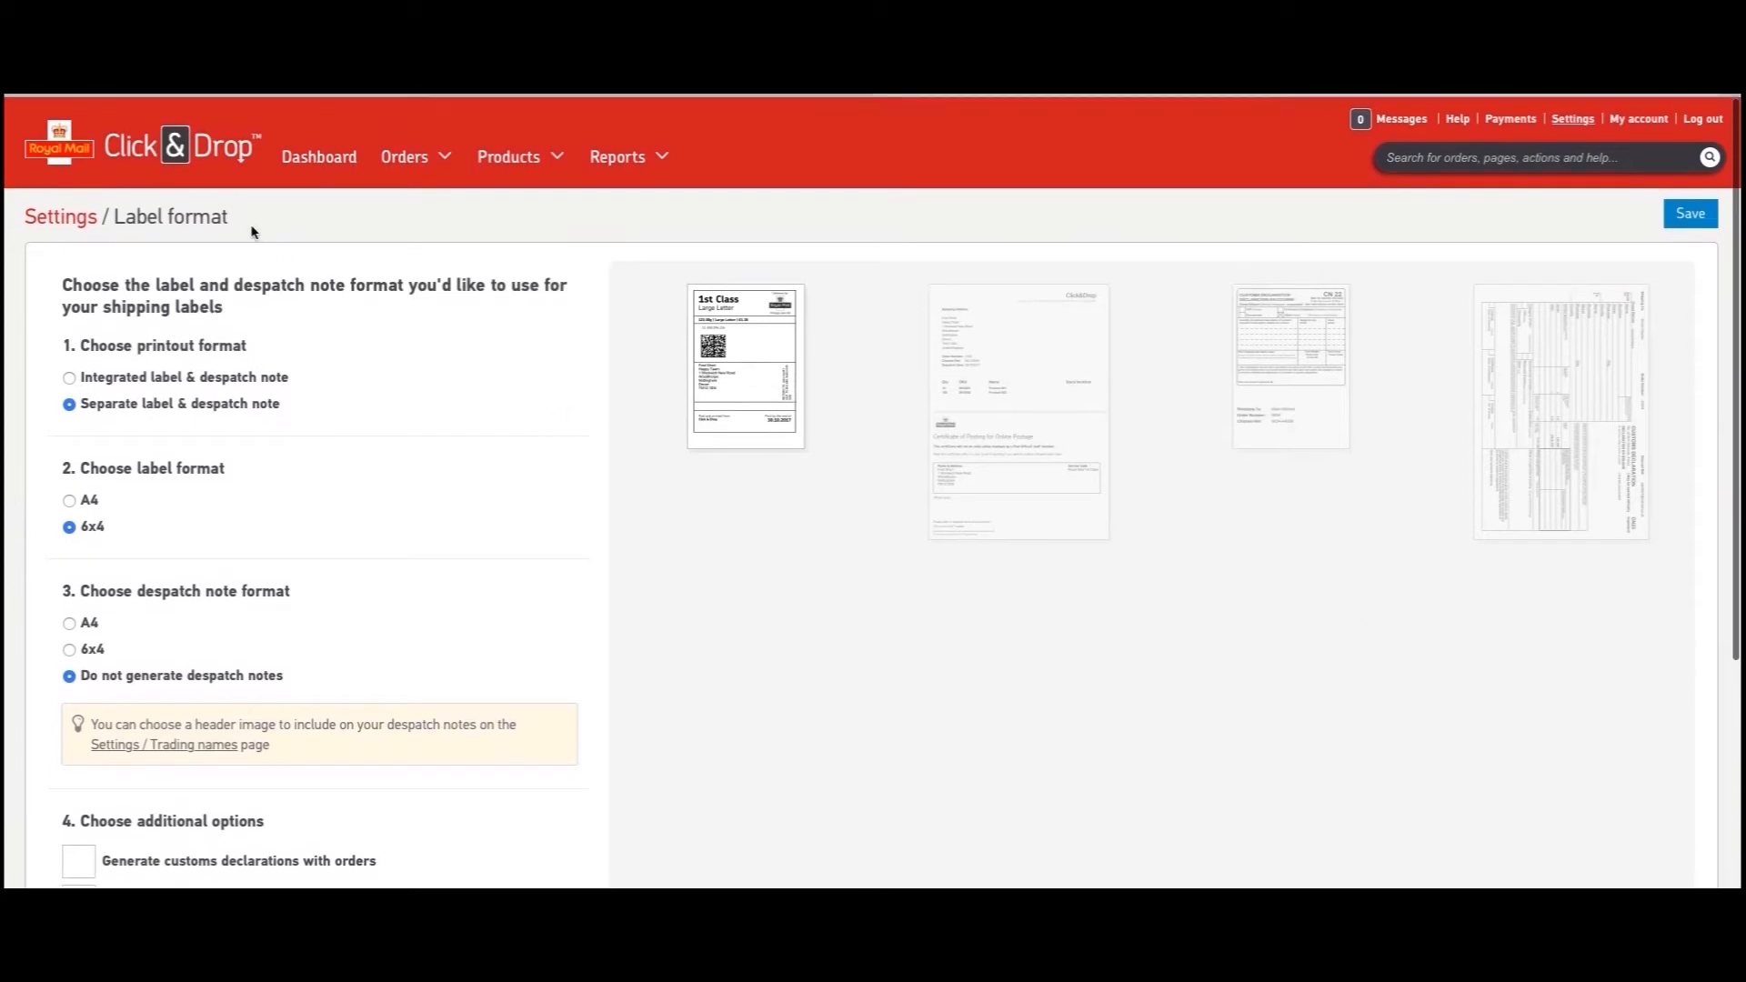
left_click(318, 157)
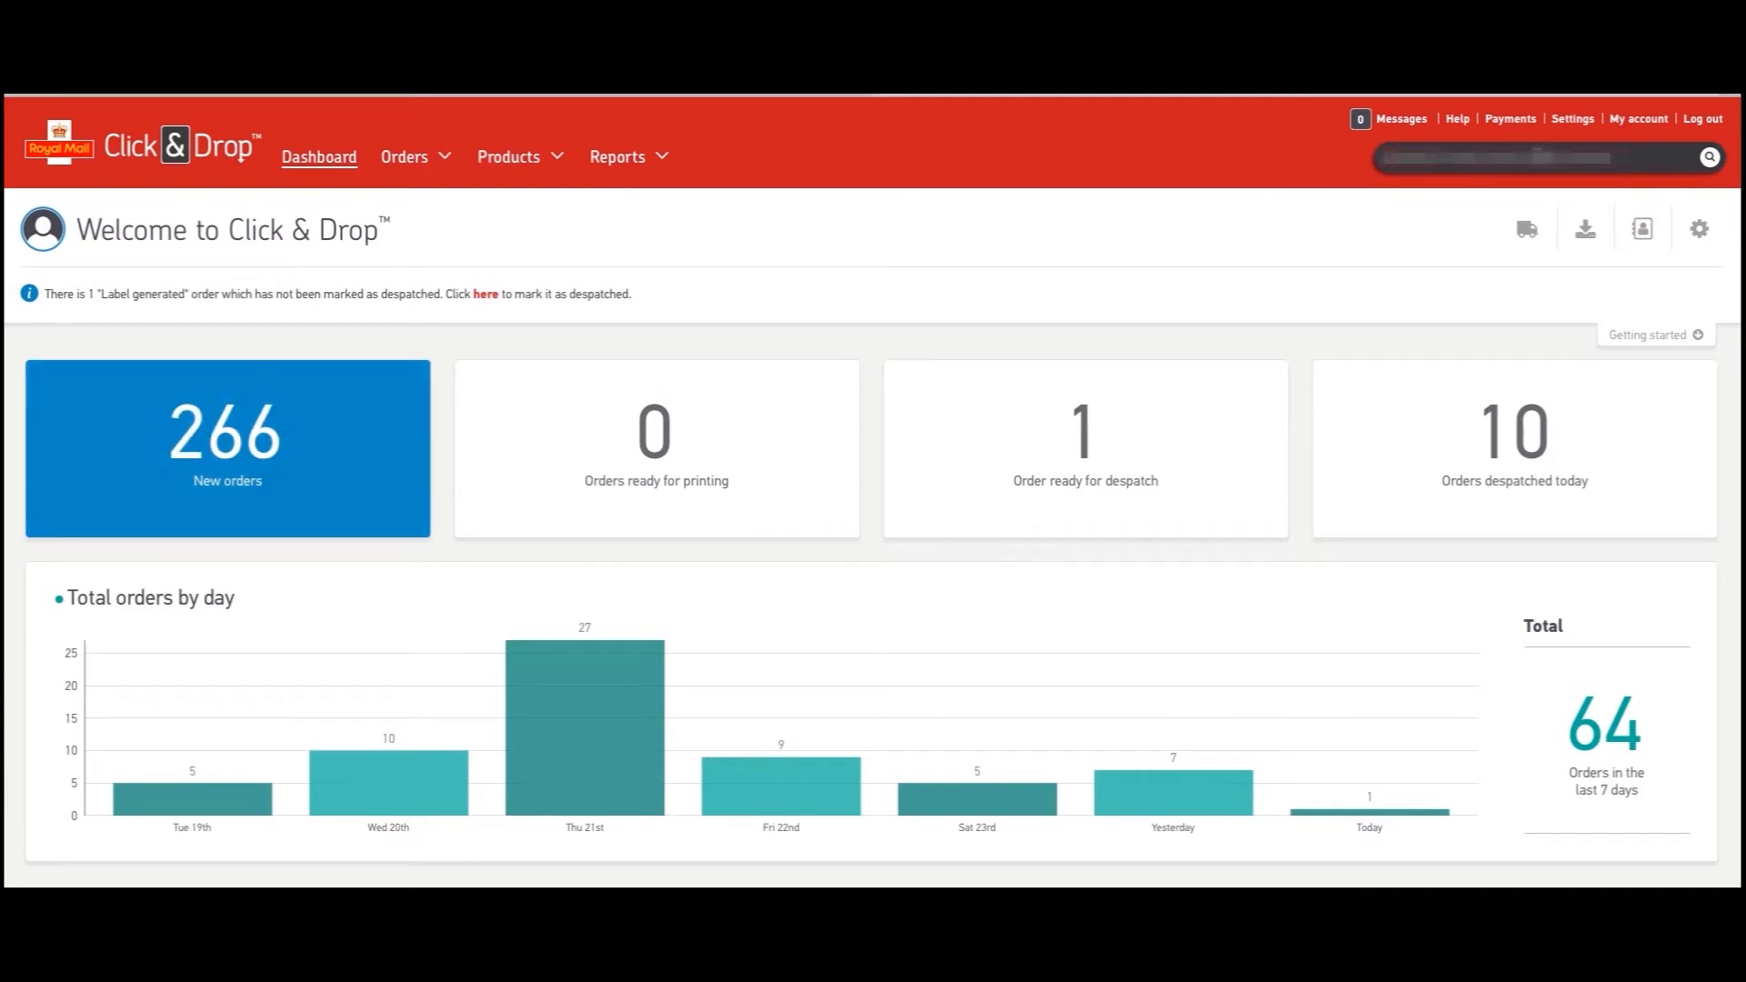
type("Chloe Carr")
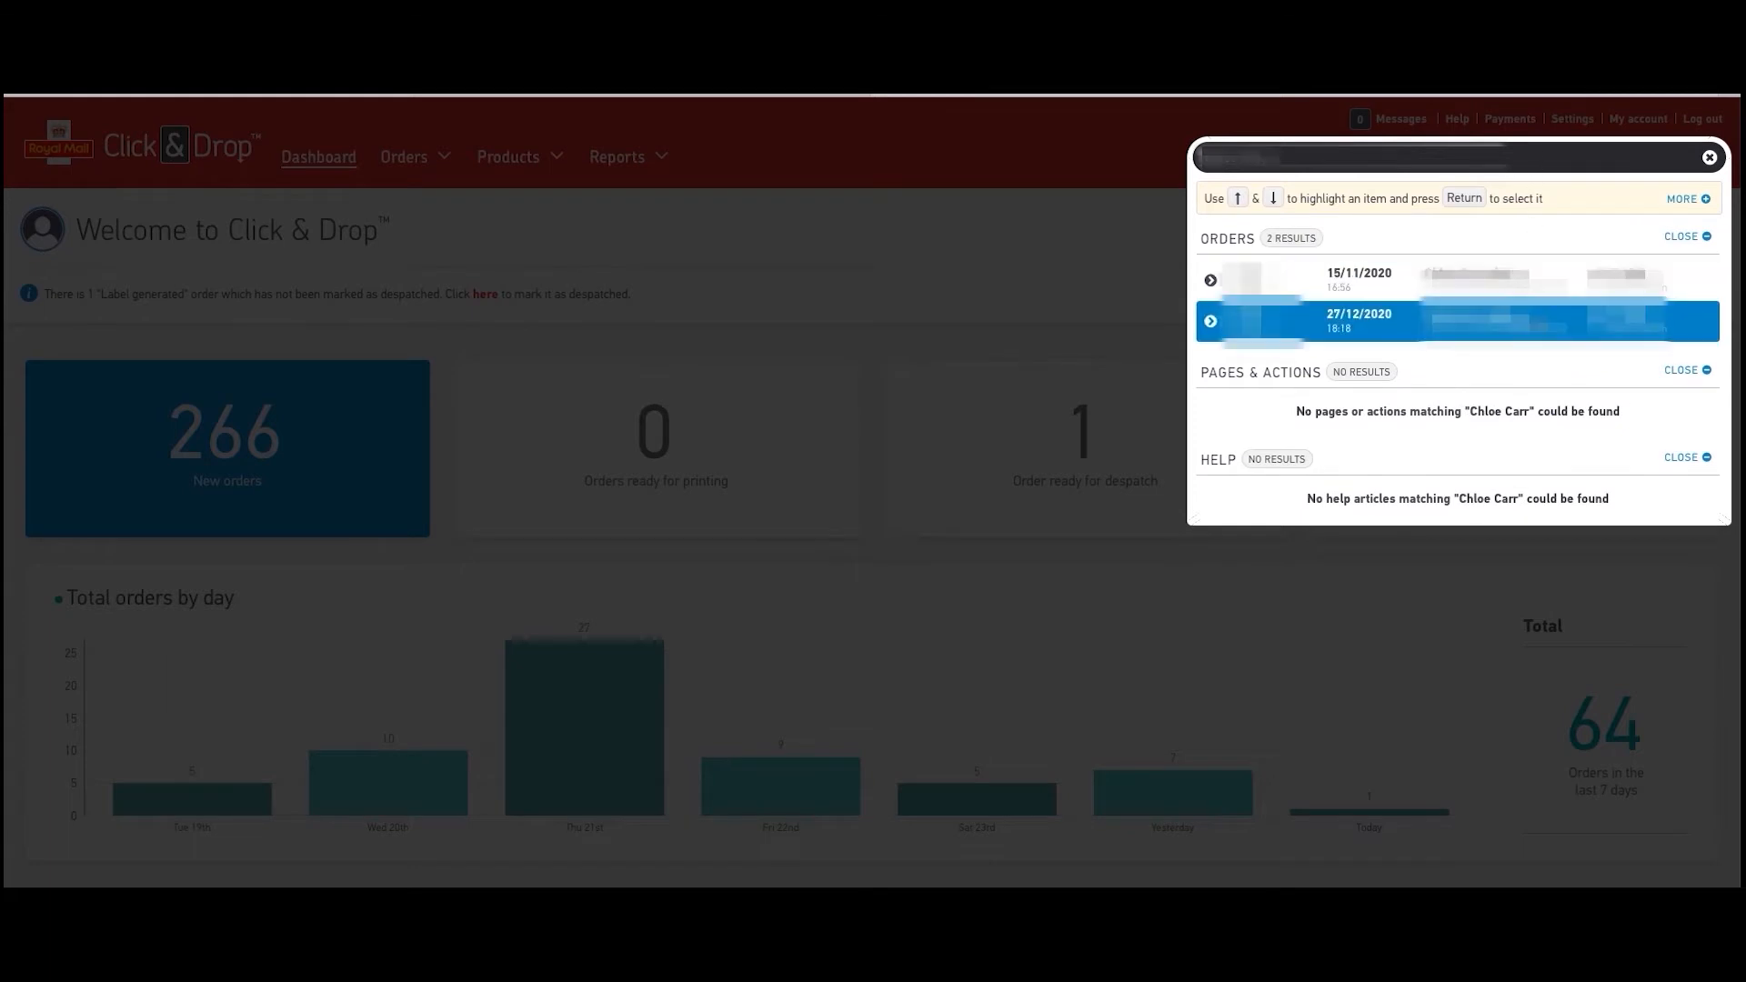
left_click(1457, 320)
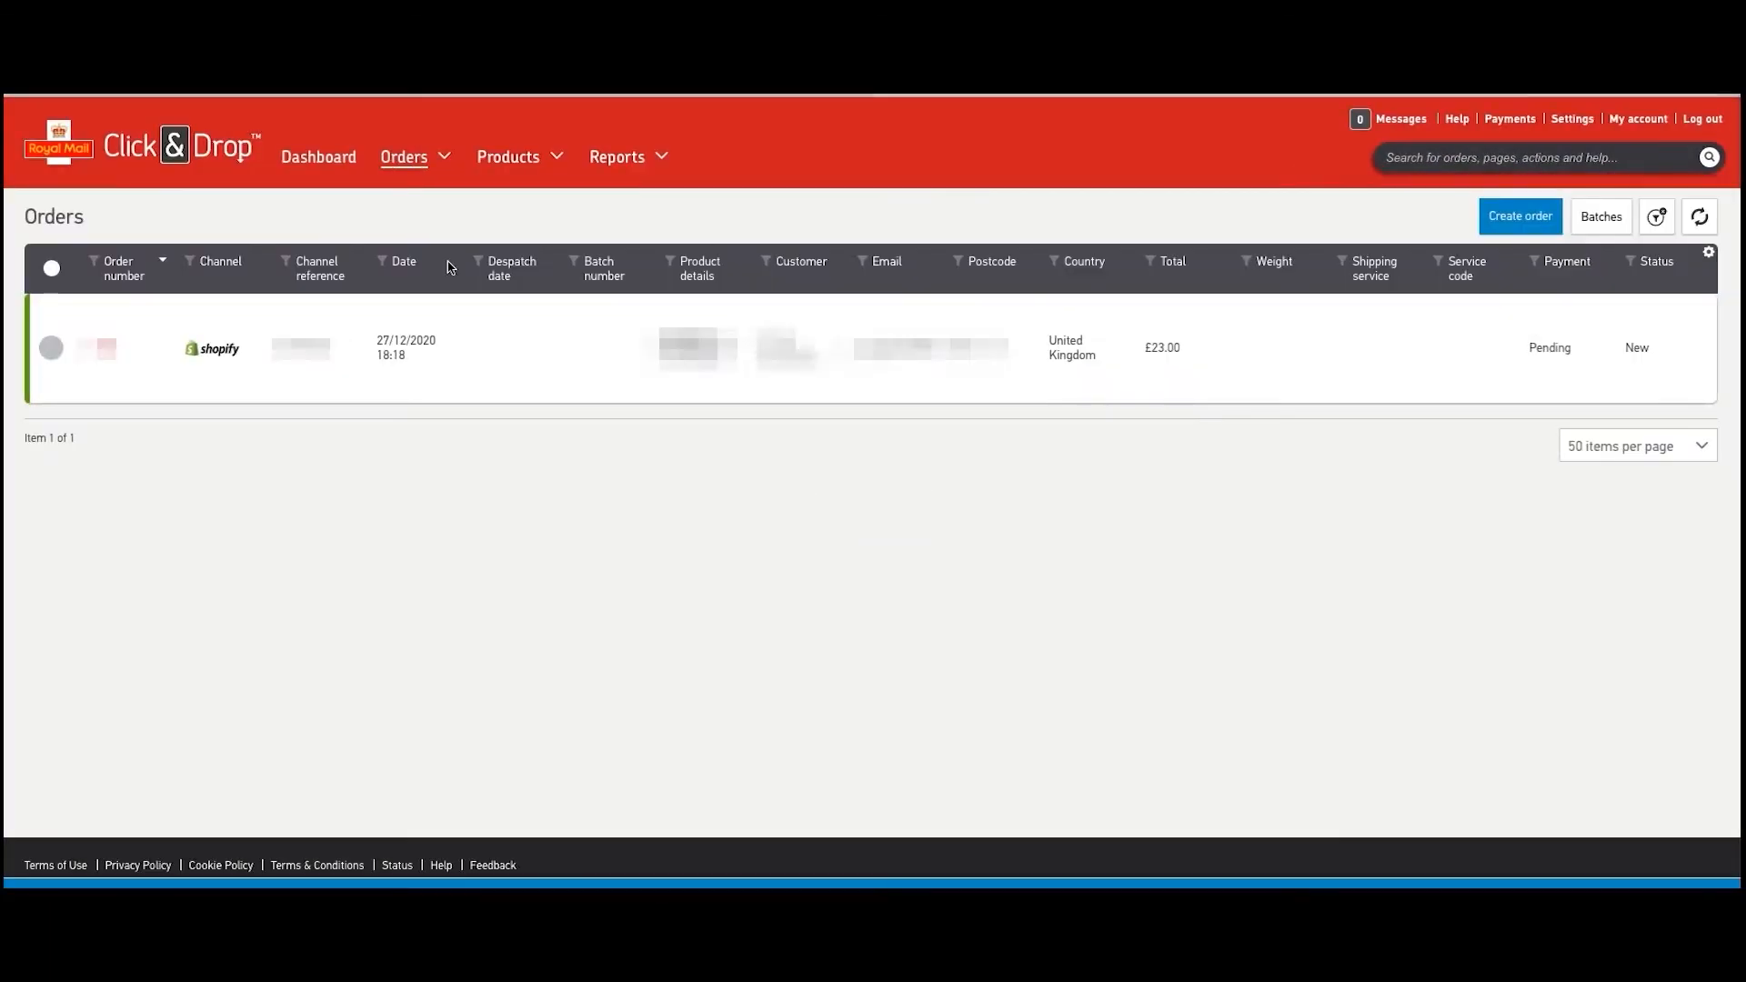
- Choose Royal Mail 1st Class for the 55g large letter and apply, pay & generate labels
left_click(51, 347)
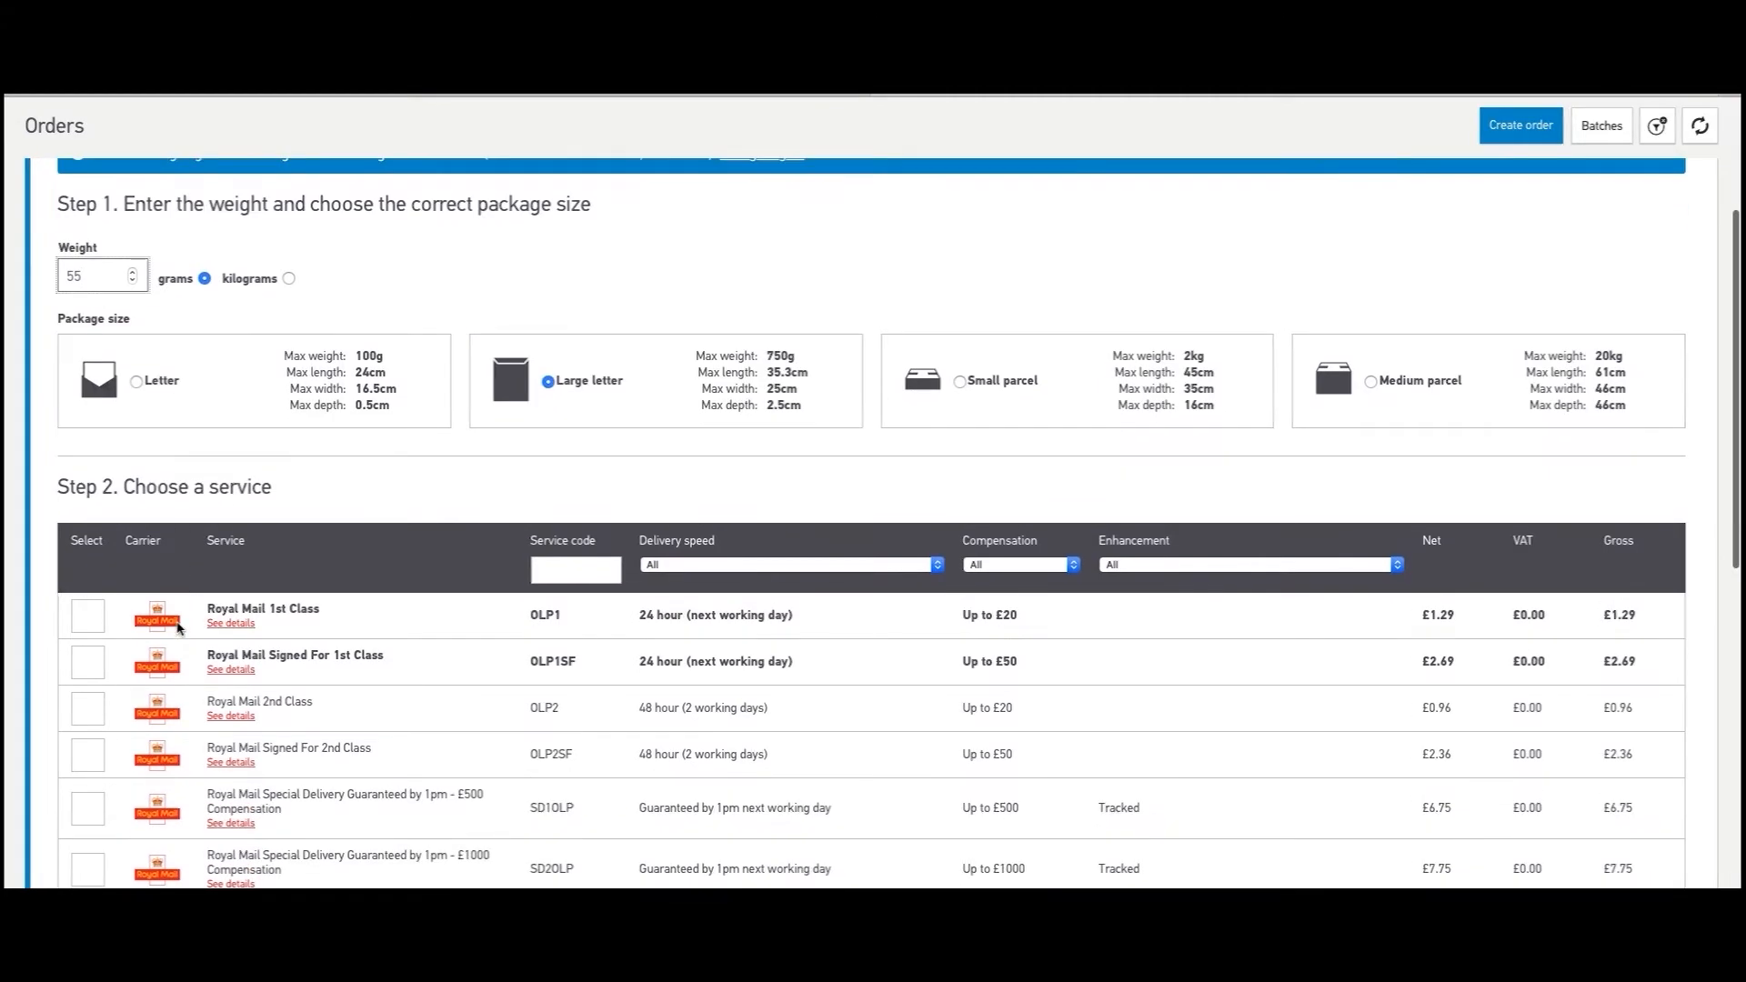
left_click(87, 614)
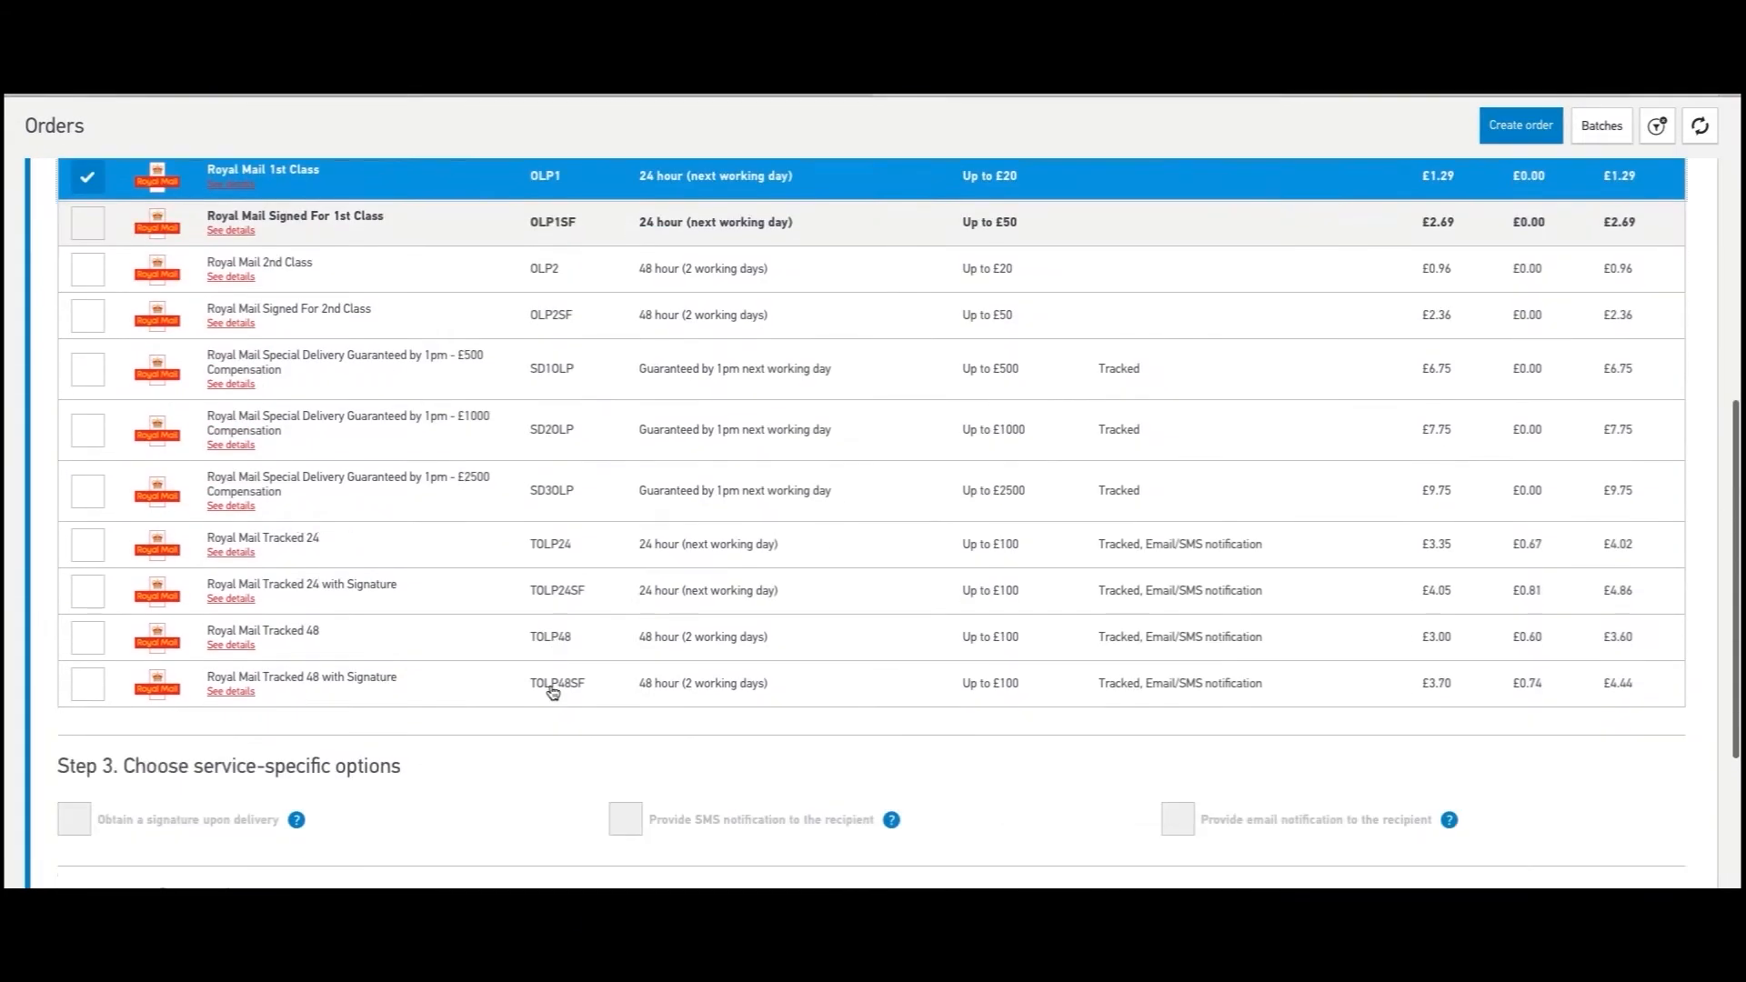
scroll("down", 3)
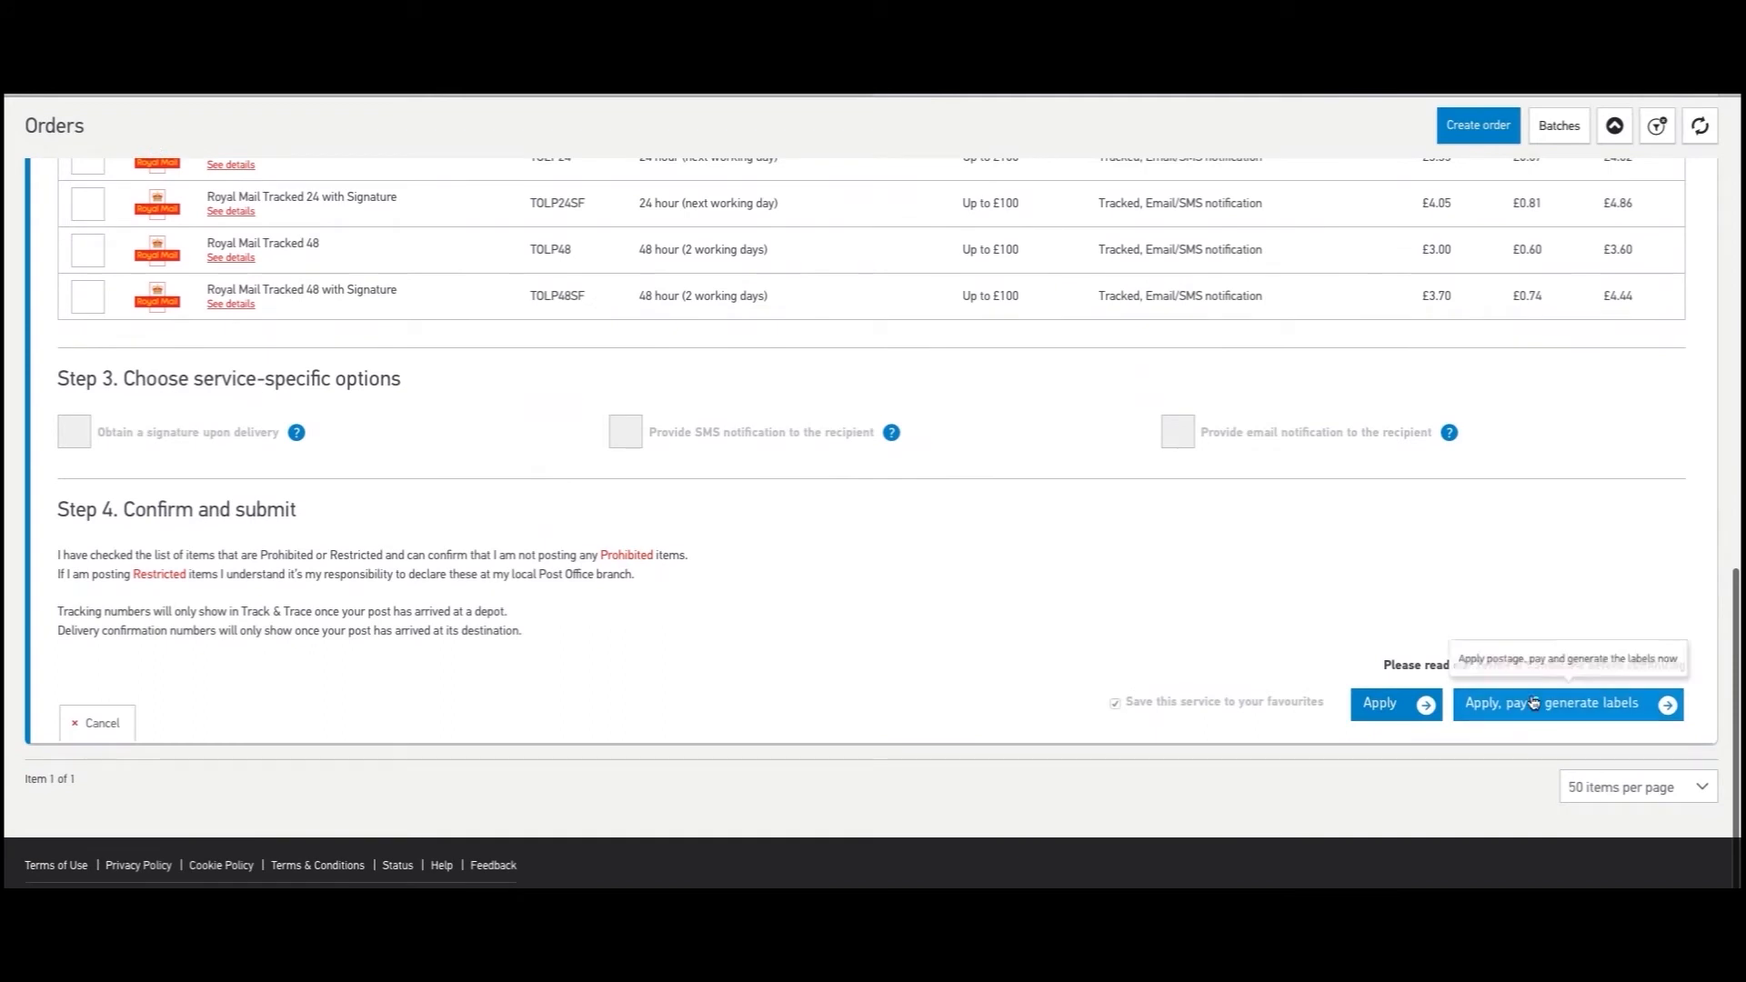
left_click(1566, 702)
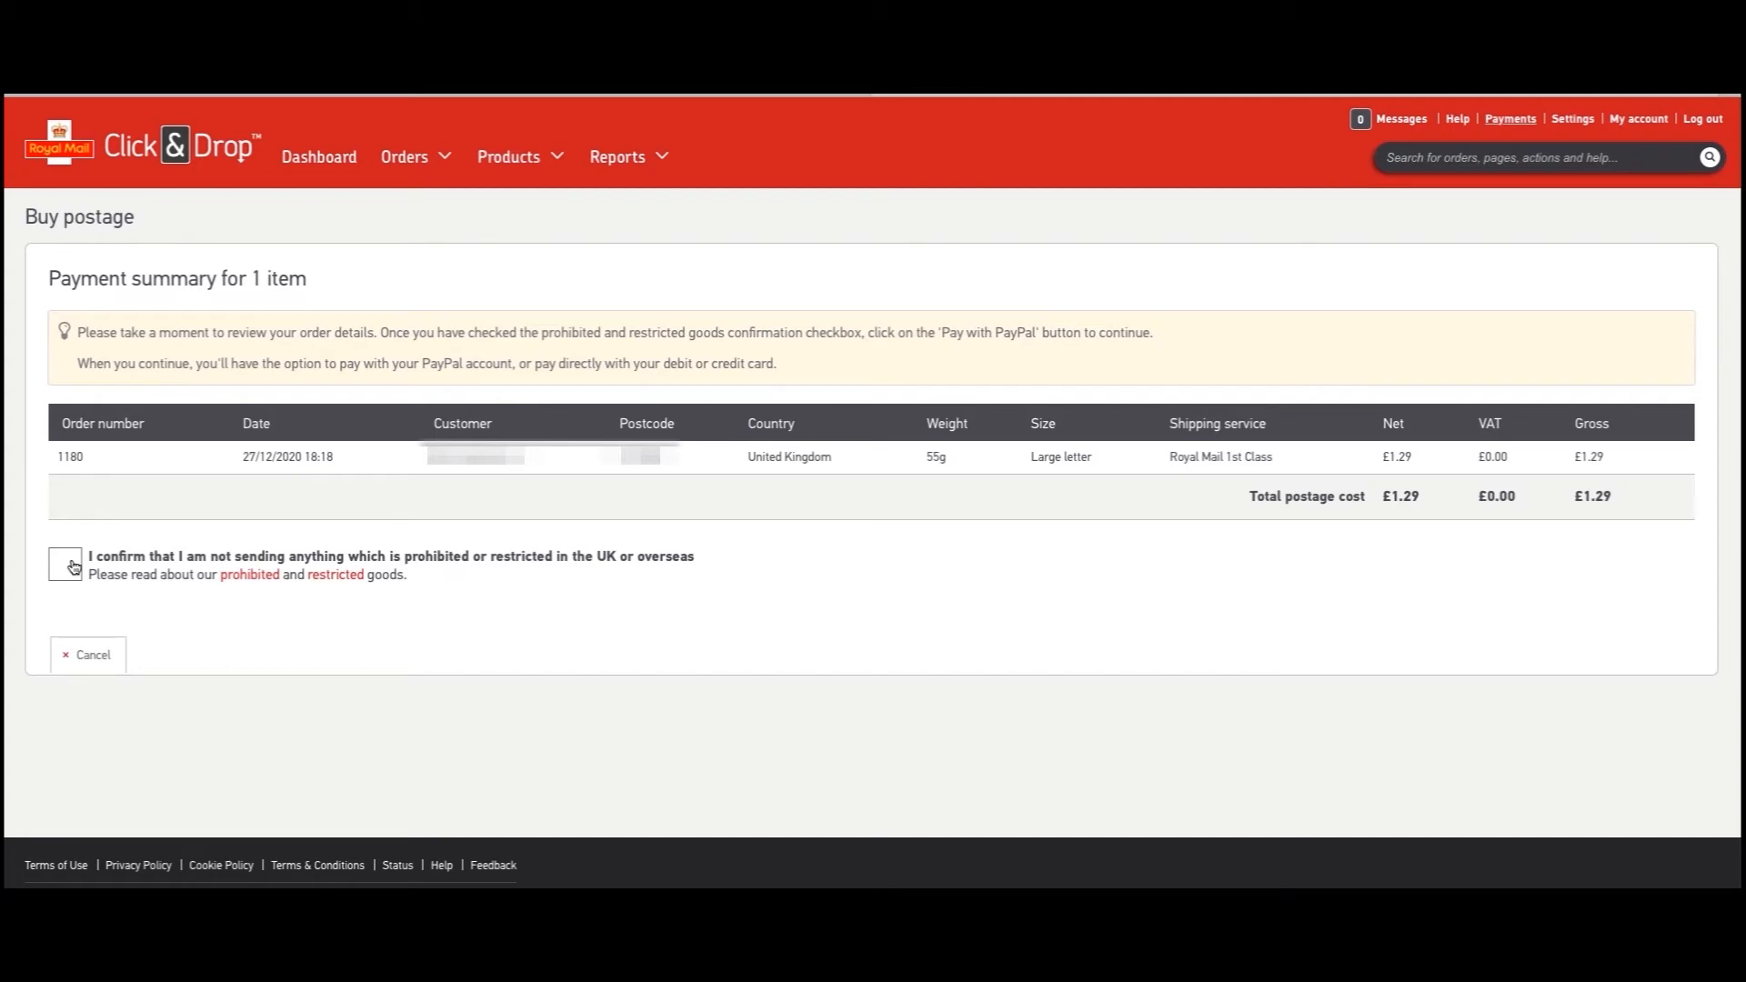
- Confirm no prohibited goods, pay £1.29 via PayPal, and bring up order-1180-label.pdf for printing
left_click(65, 564)
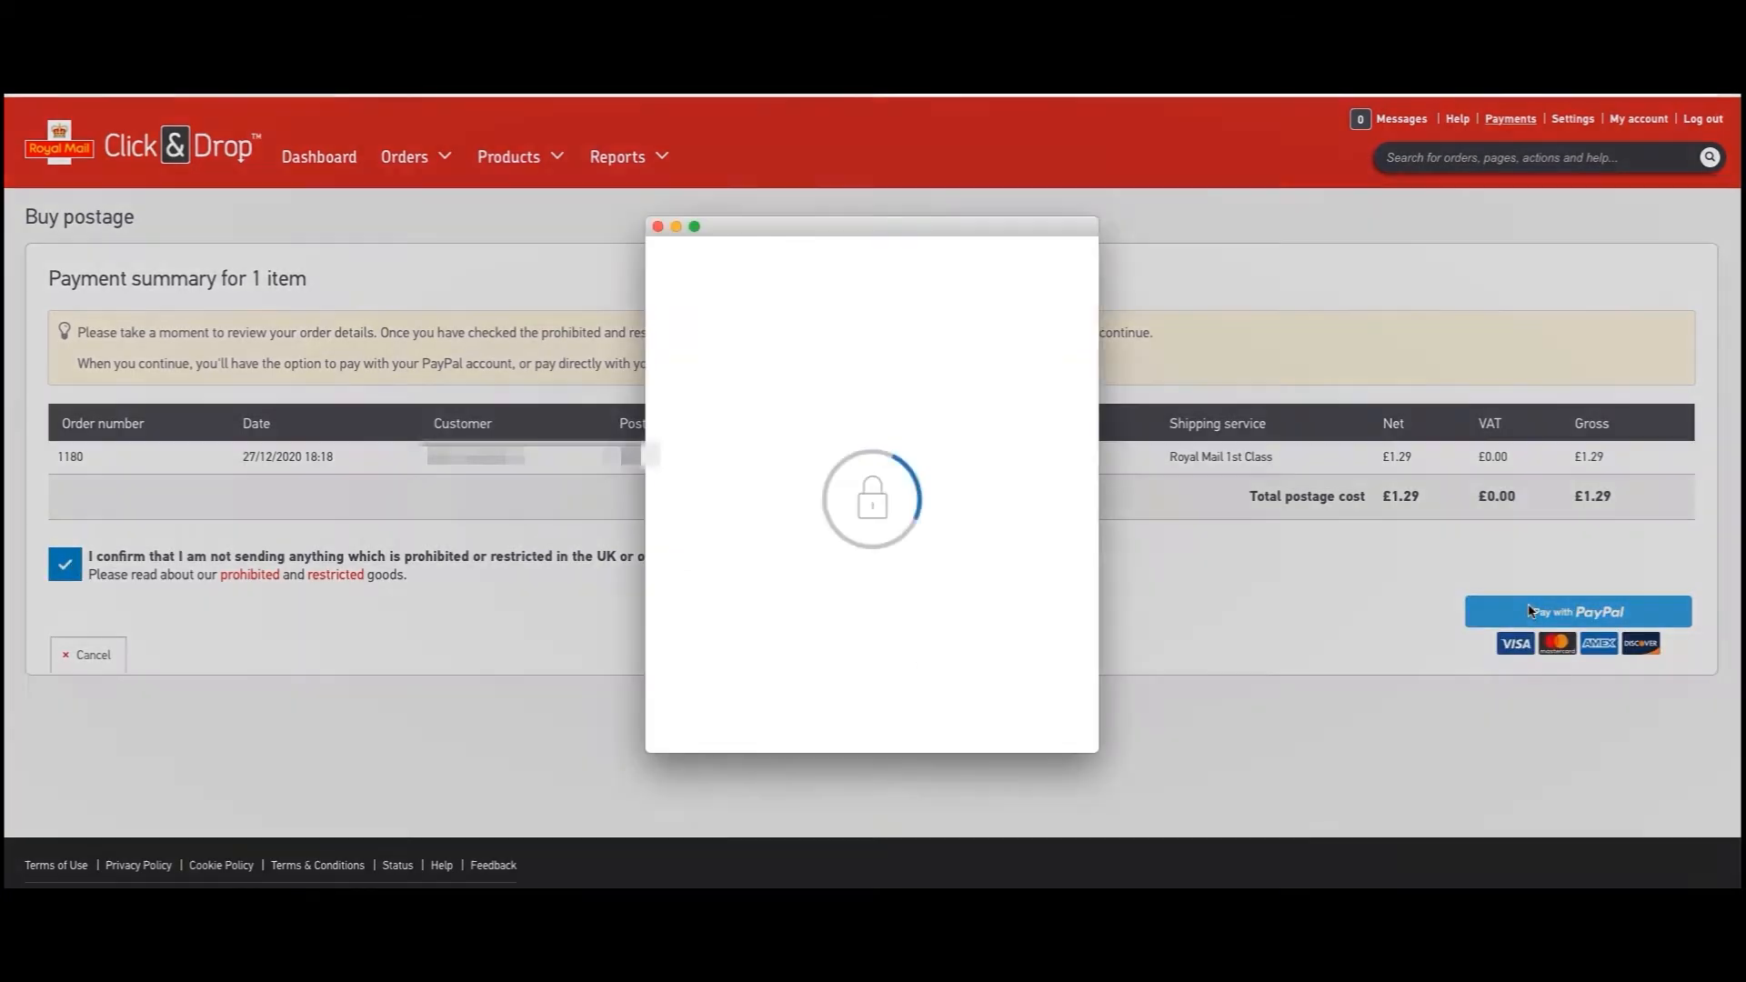
left_click(1575, 611)
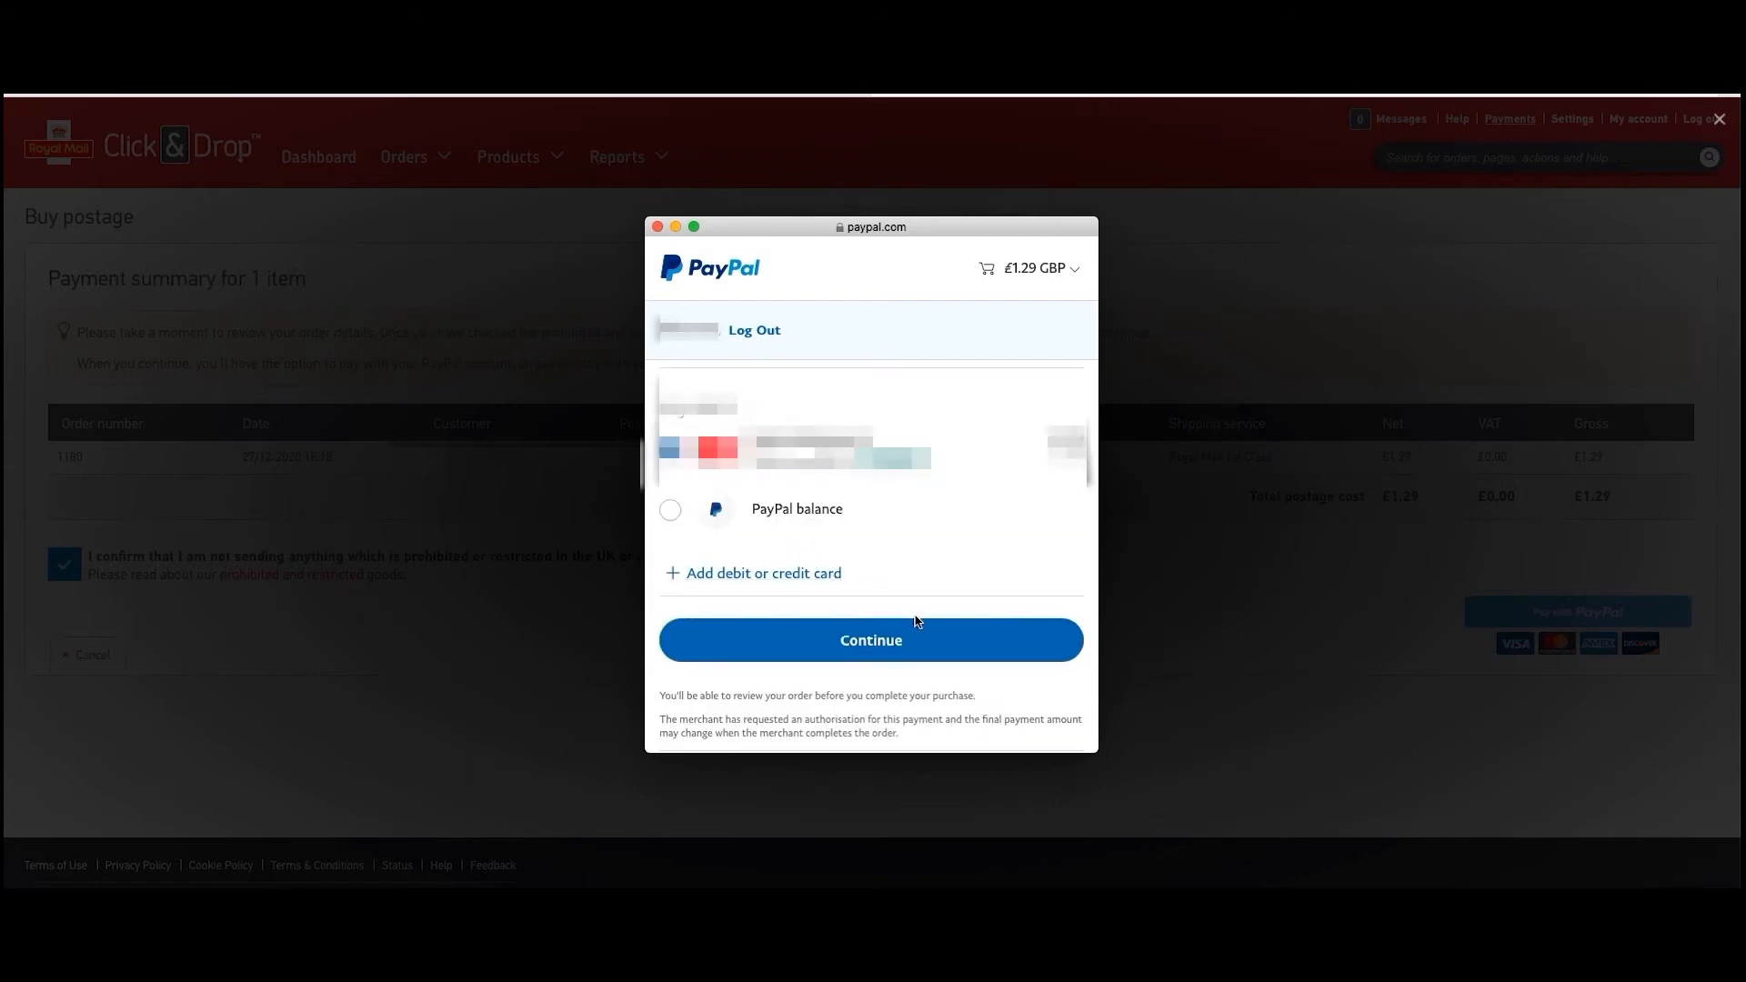
left_click(869, 639)
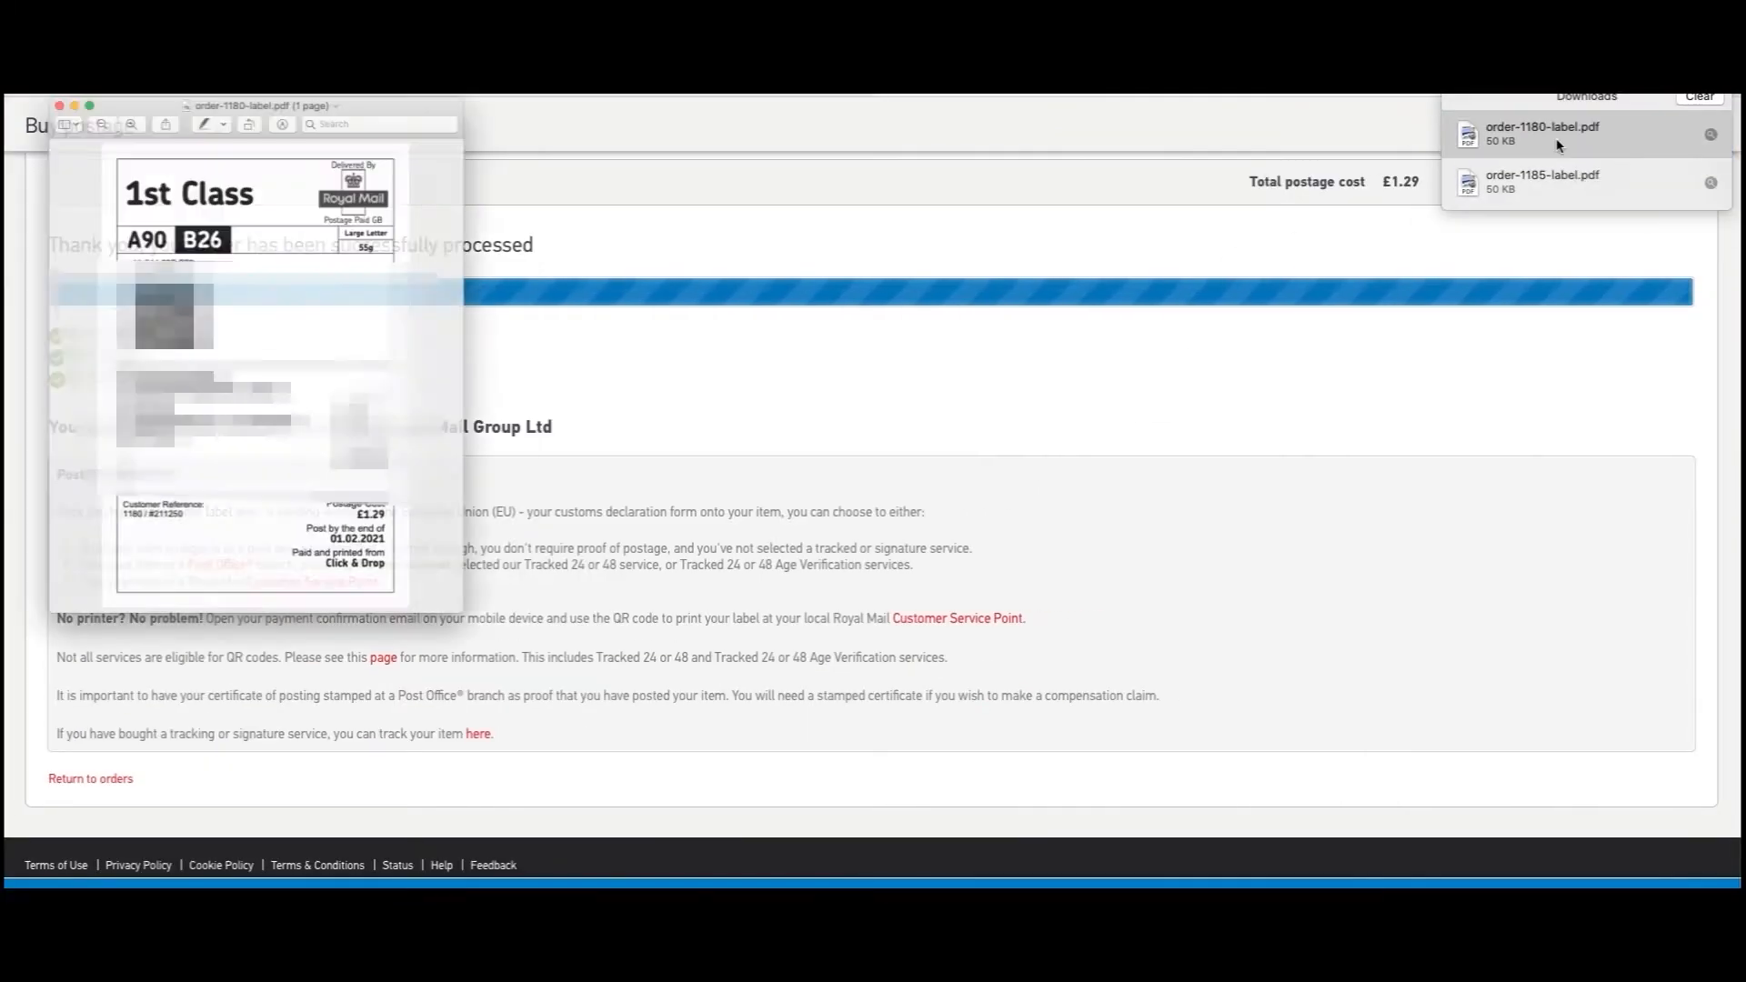
left_click(56, 106)
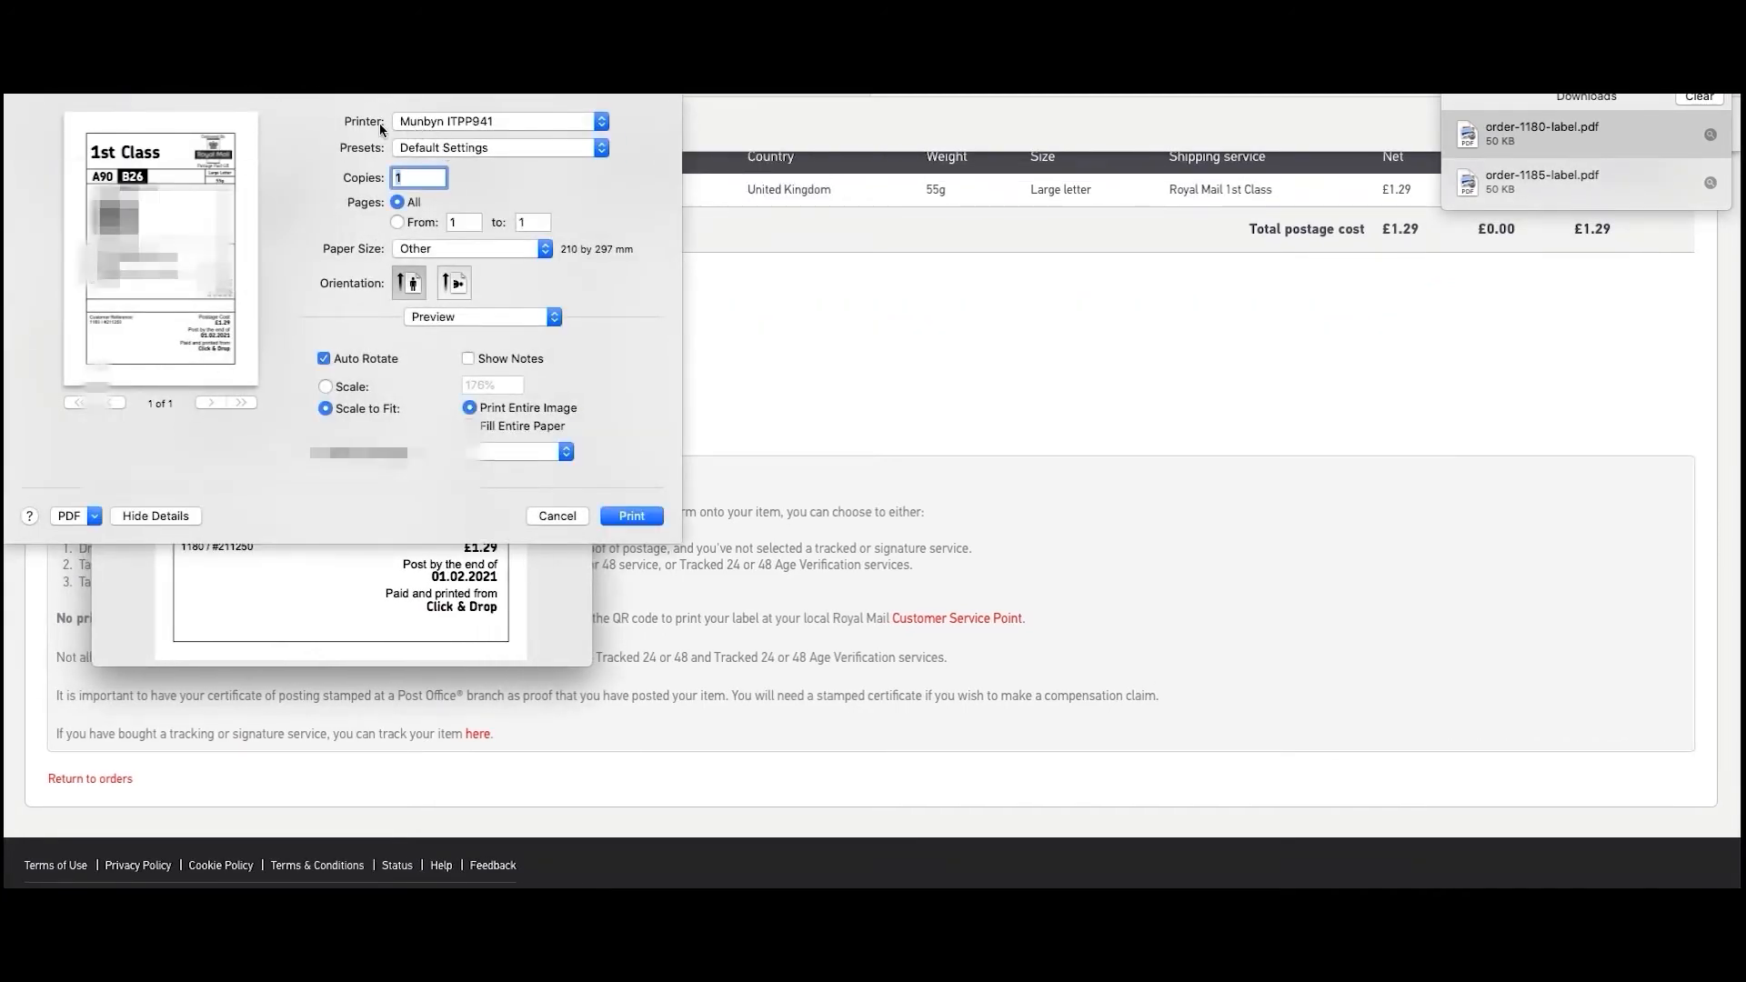
- Print the label on the Munbyn ITPP941 printer at 4.00x6.00" paper size
left_click(470, 407)
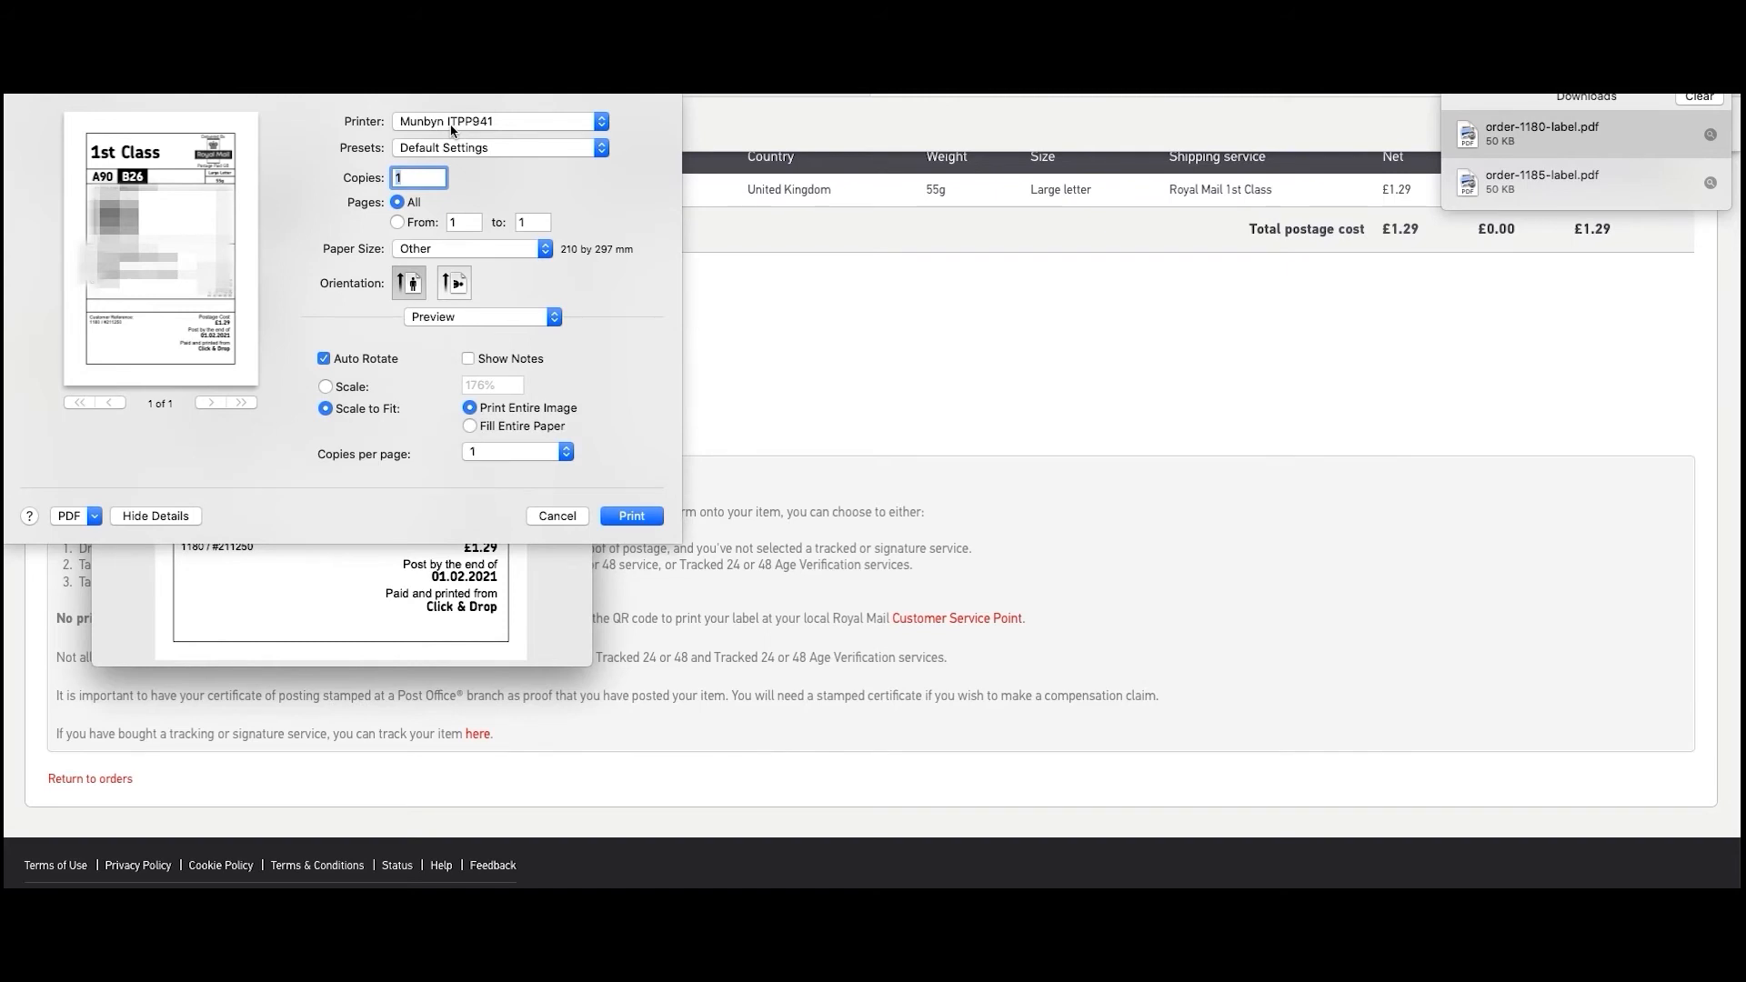
mouse_move(353, 262)
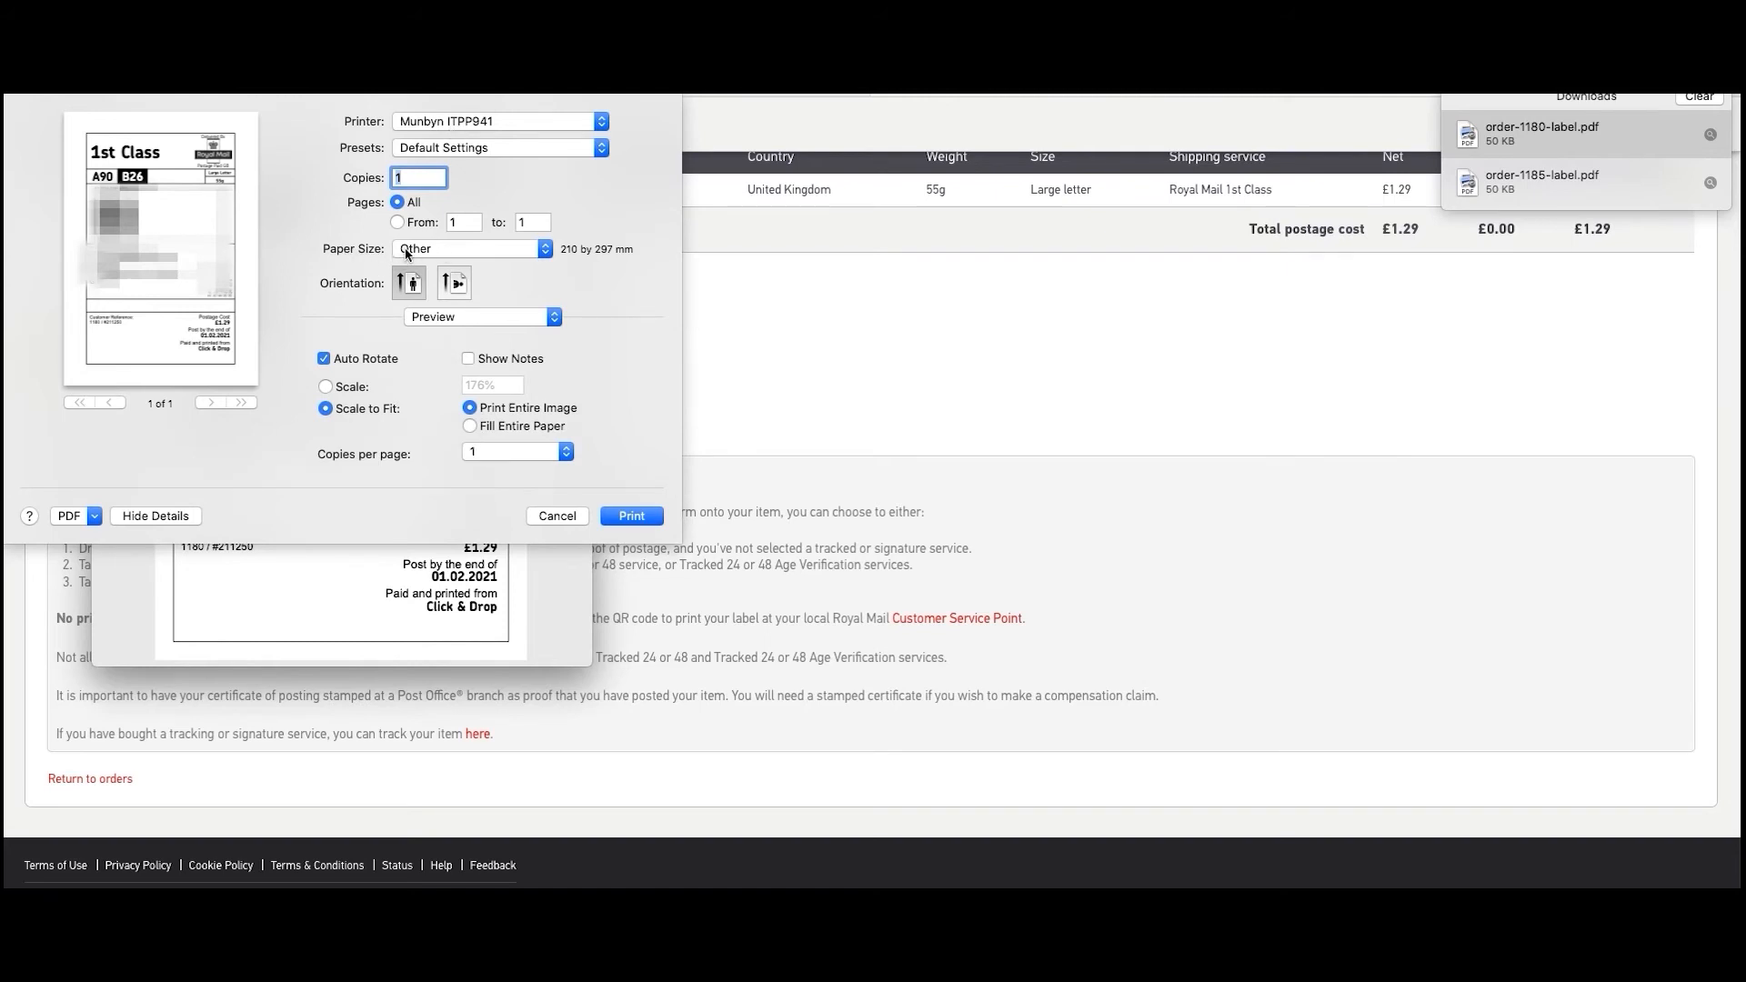
left_click(469, 249)
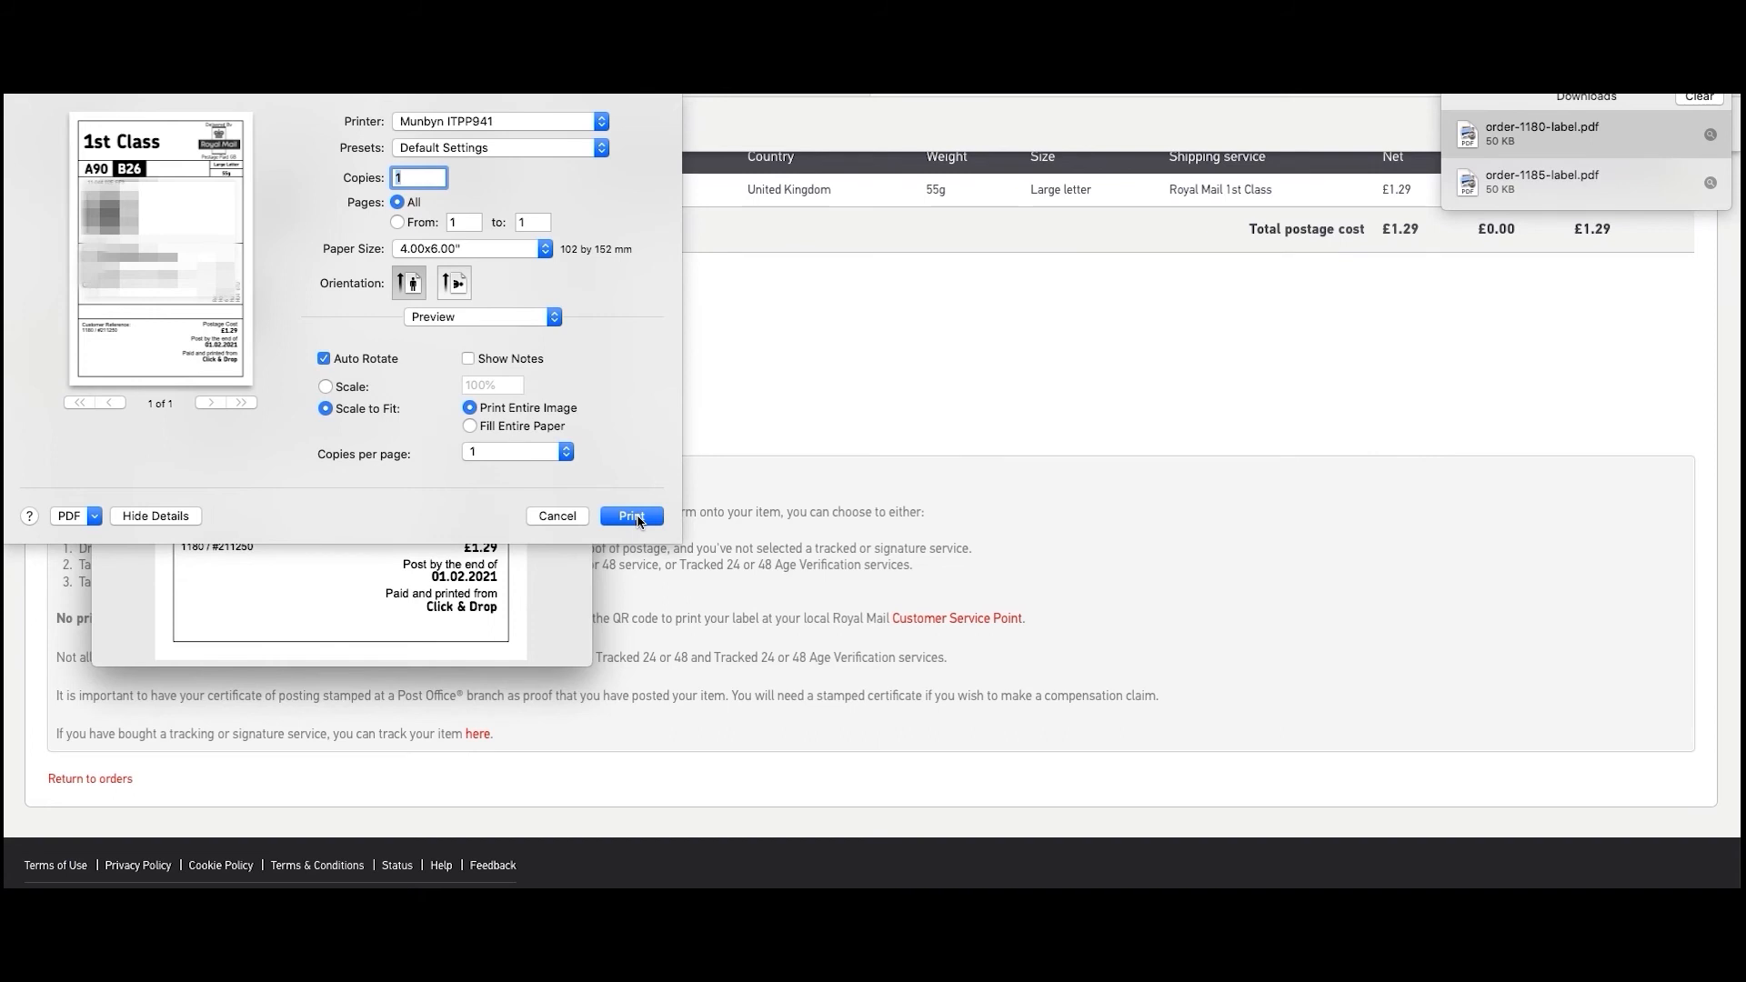
left_click(631, 515)
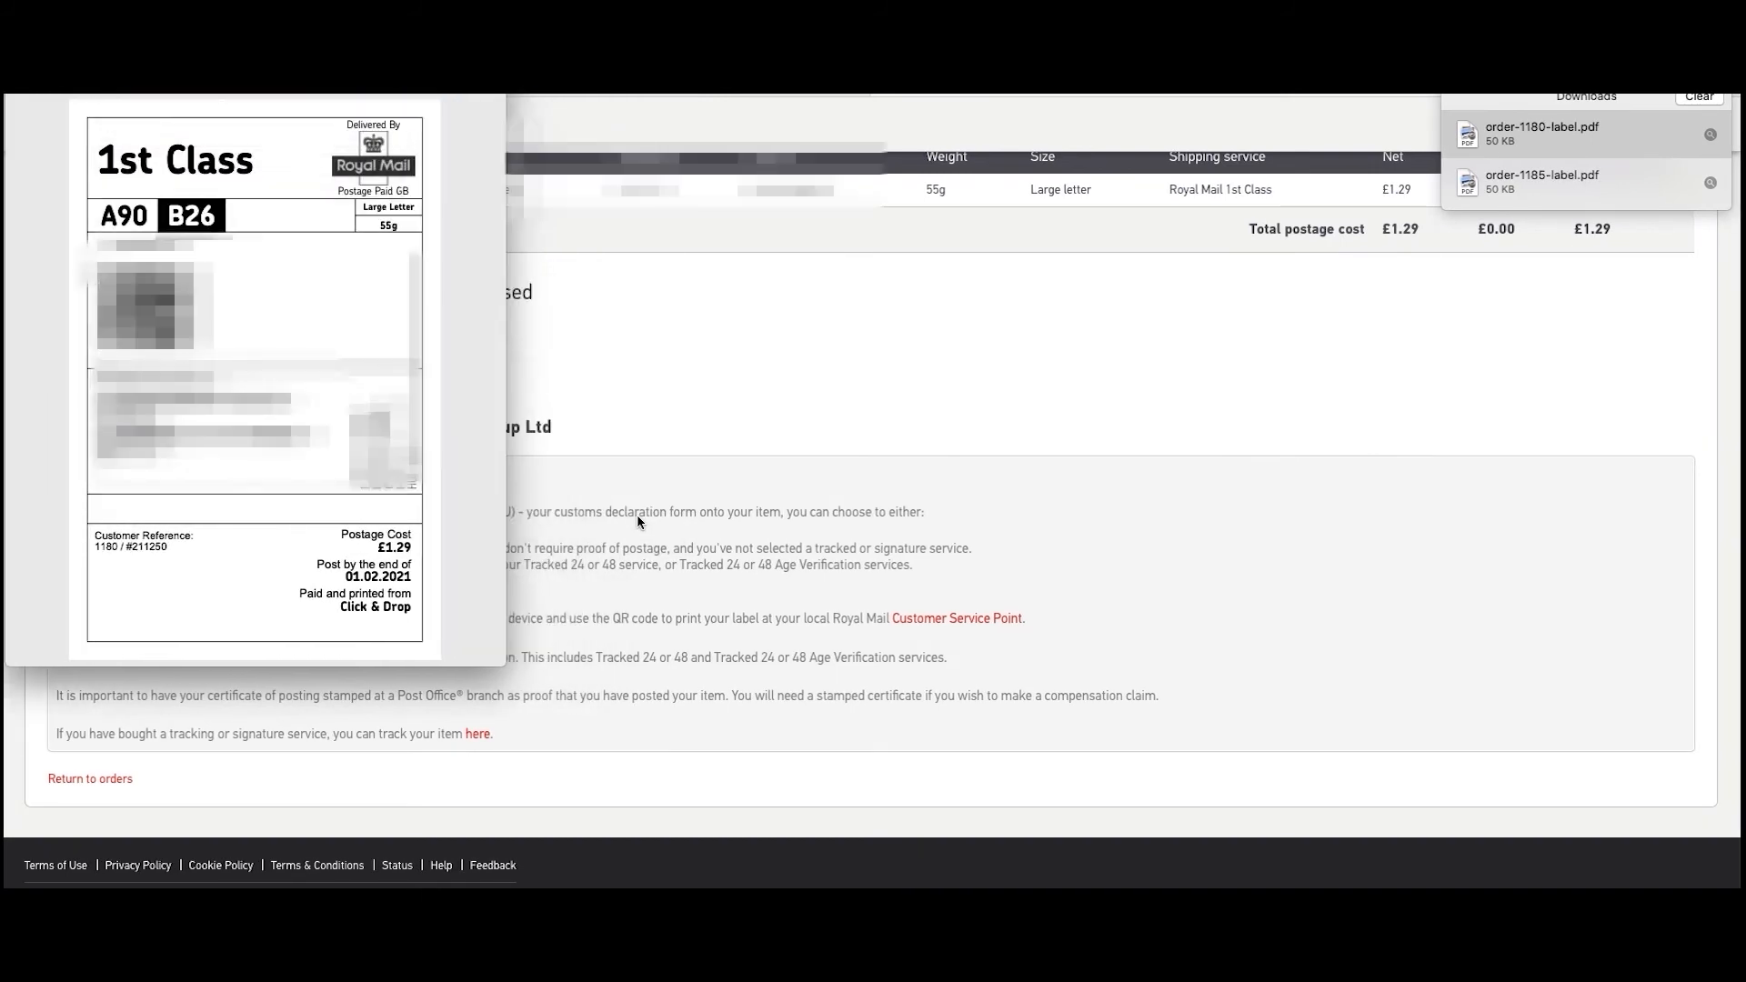